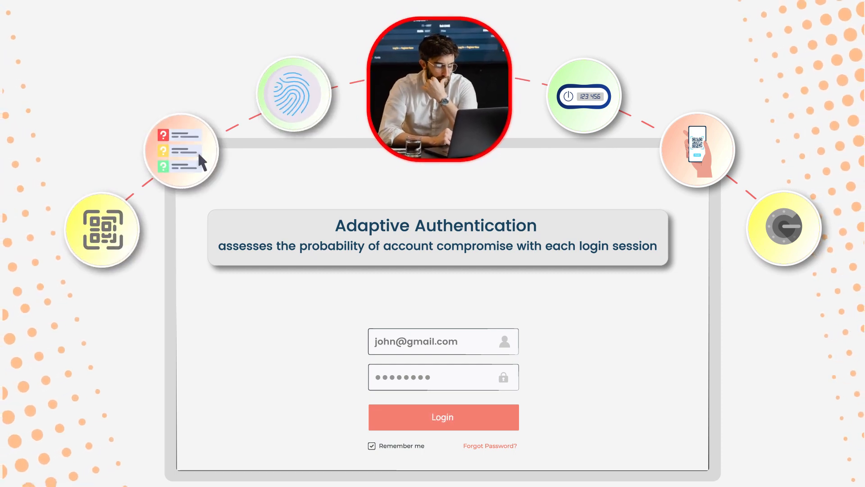
Advance the animation from the login form to the green Valid User panel
click(442, 416)
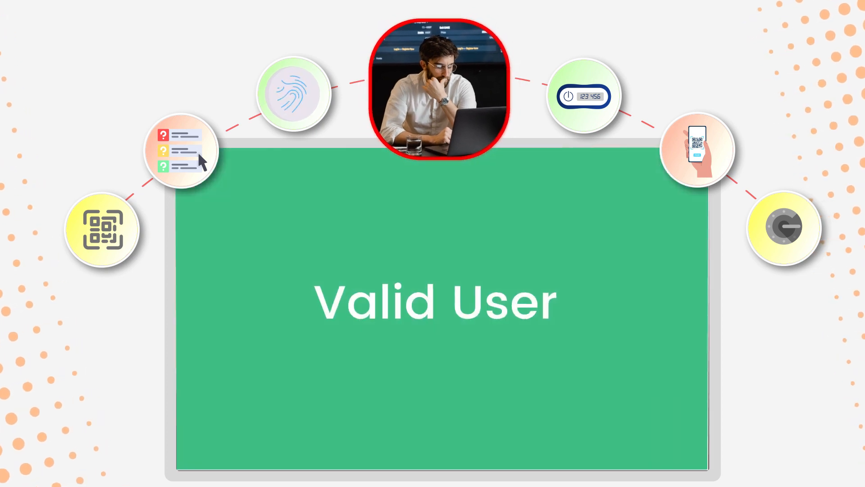